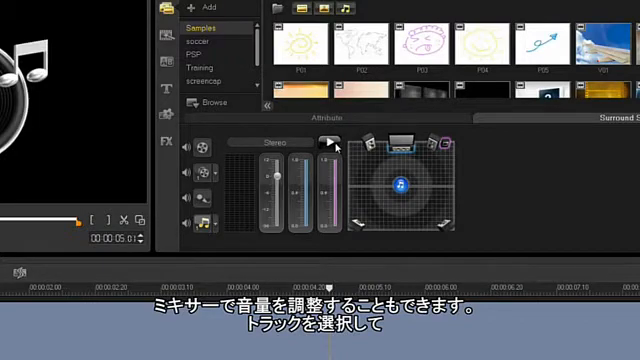
# Step: Select the audio track and play the timeline so the mixer meters show live levels
pyautogui.click(322, 144)
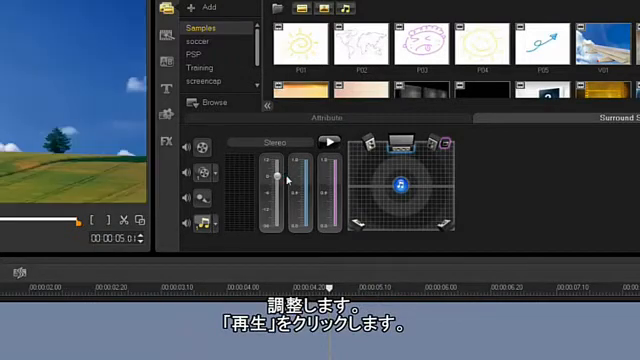
pyautogui.click(328, 144)
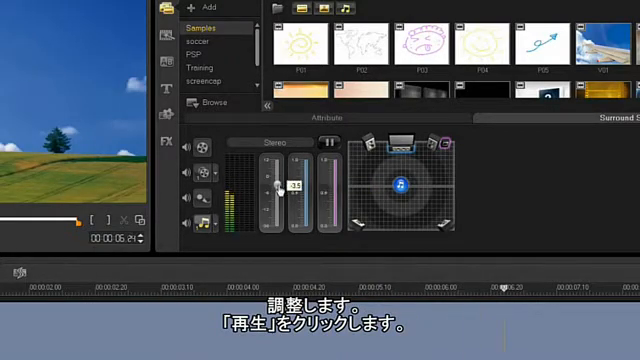